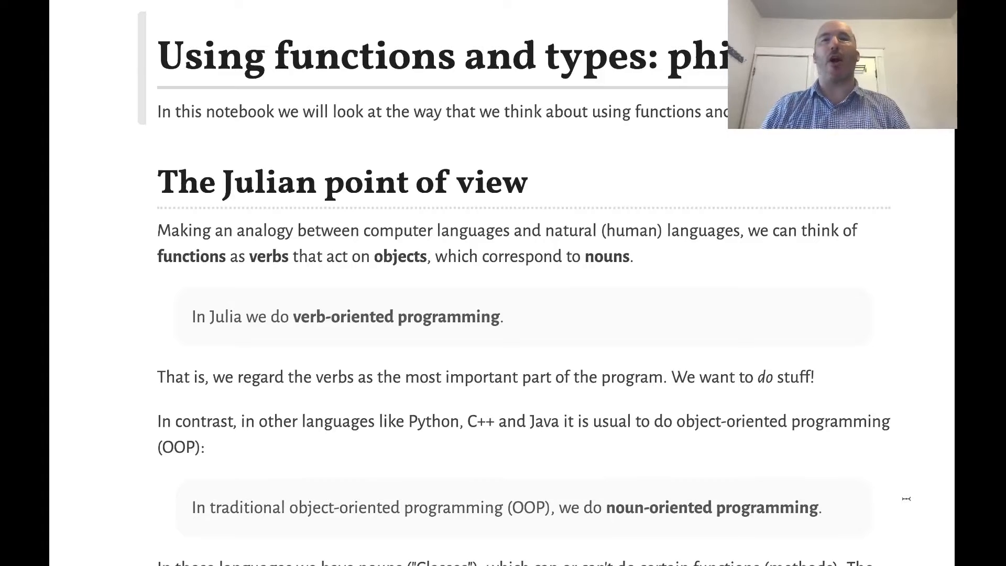
scroll(down, 3)
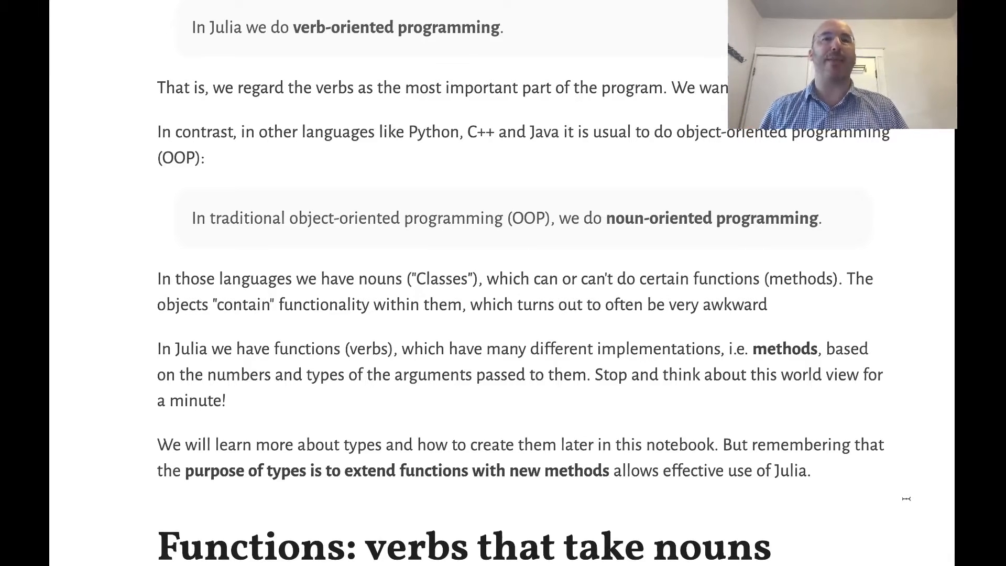
scroll(down, 3)
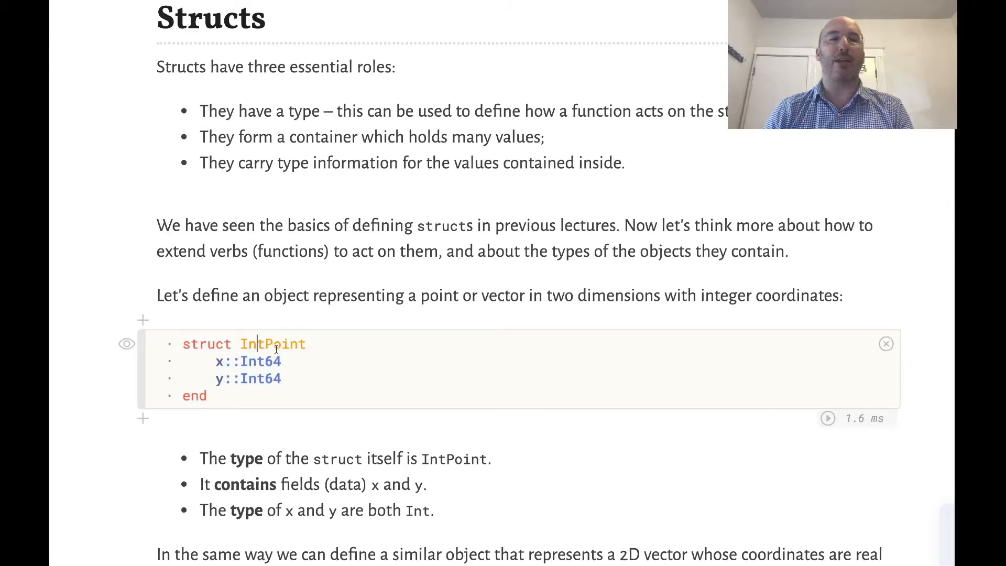
scroll(down, 3)
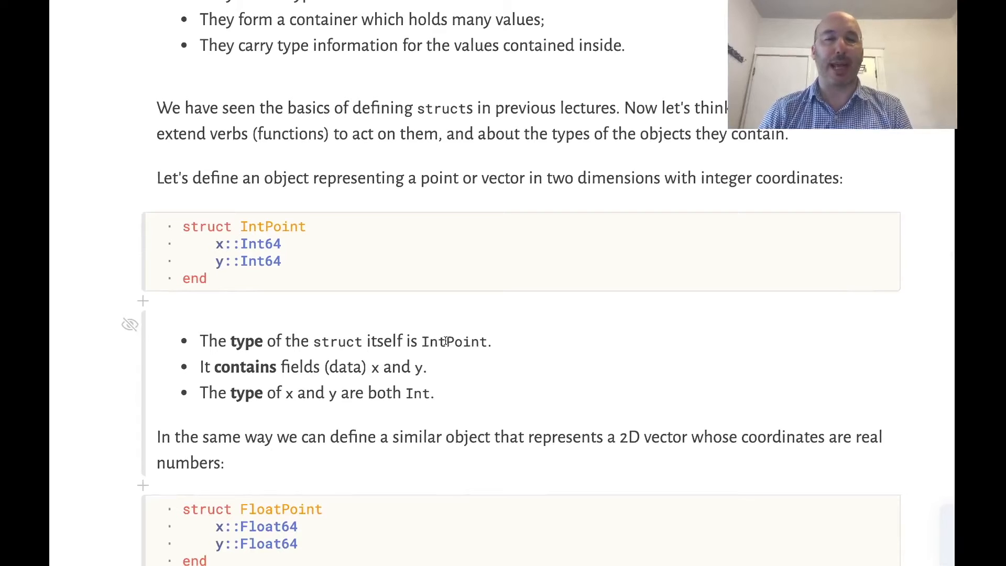
scroll(down, 3)
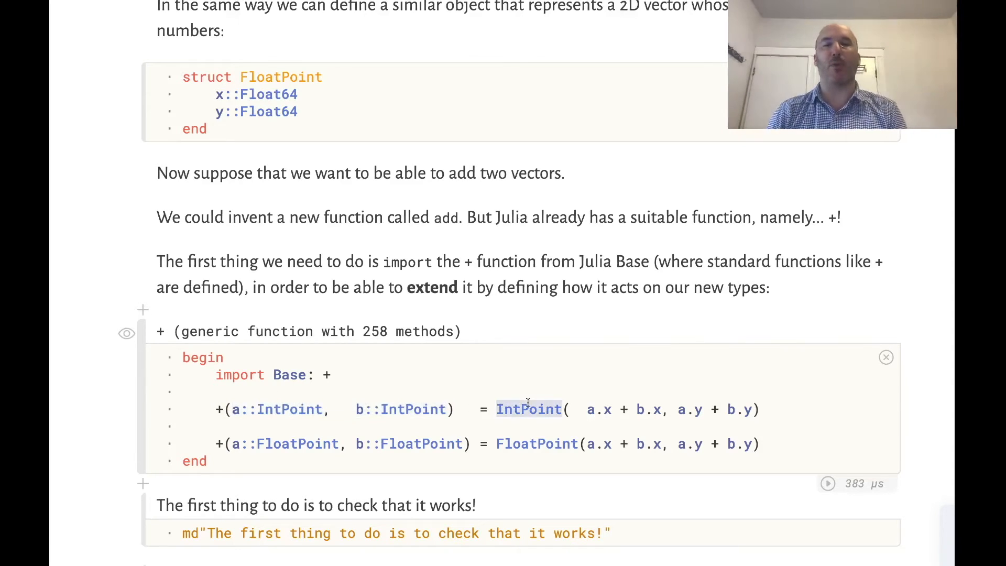
scroll(down, 3)
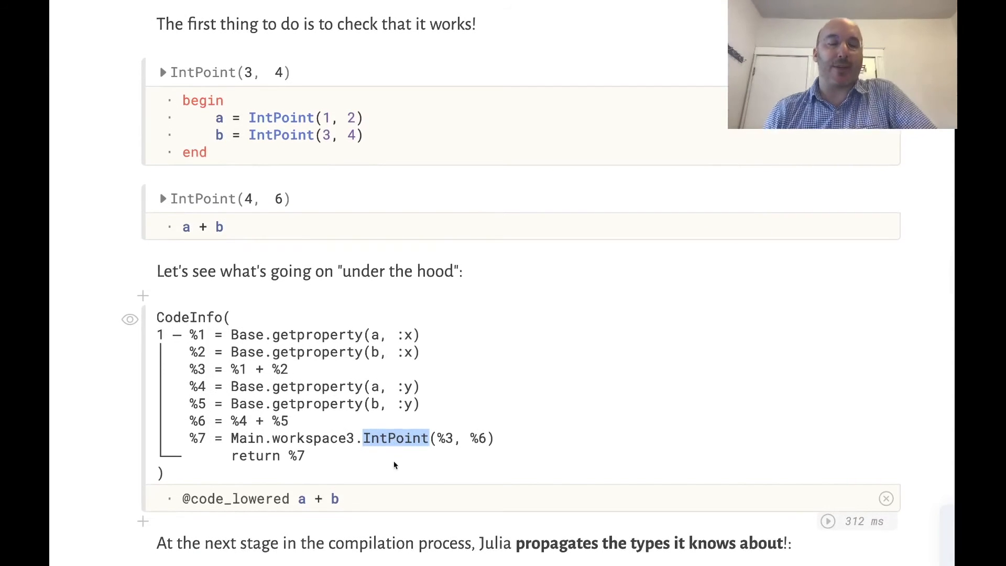
scroll(down, 3)
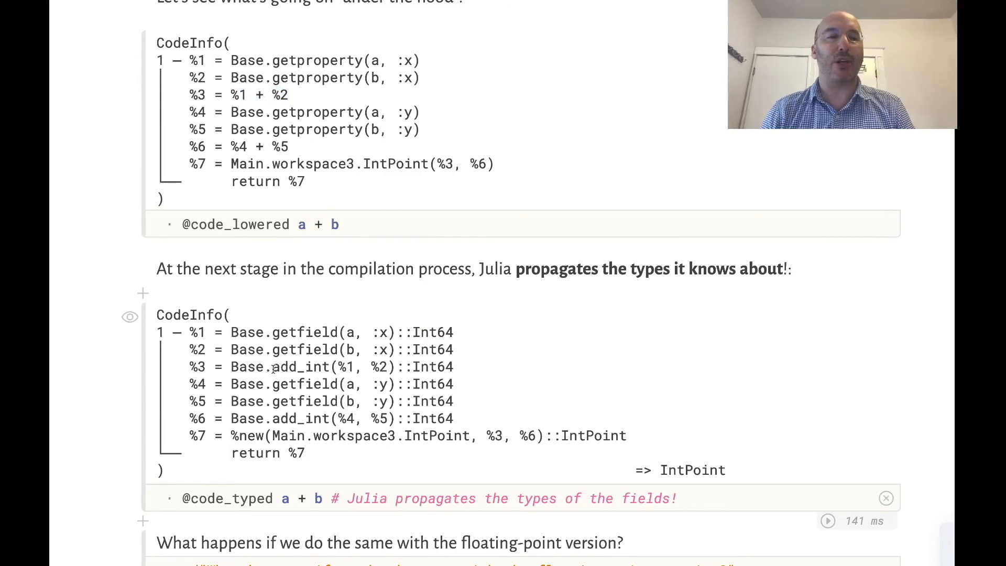
scroll(down, 3)
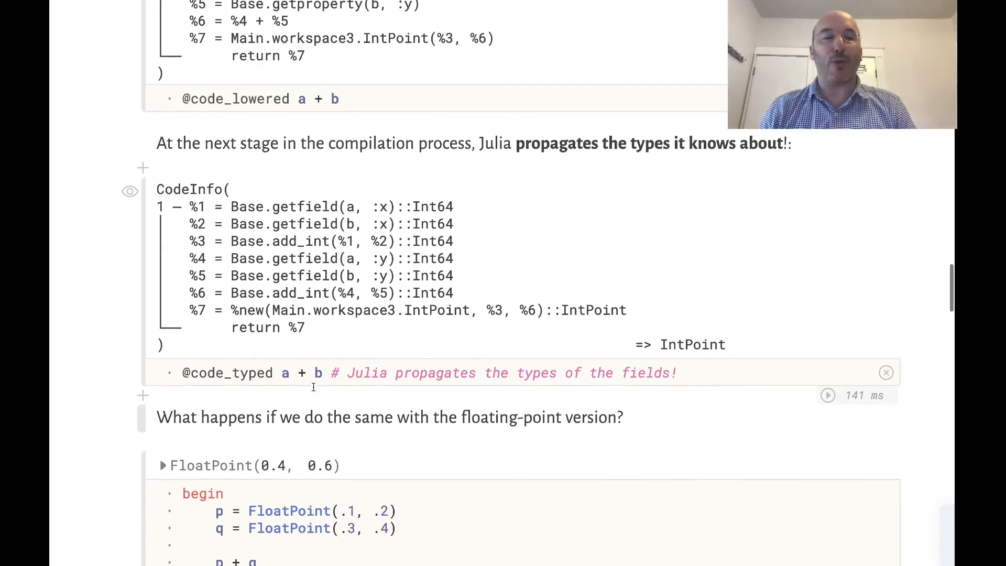
scroll(down, 3)
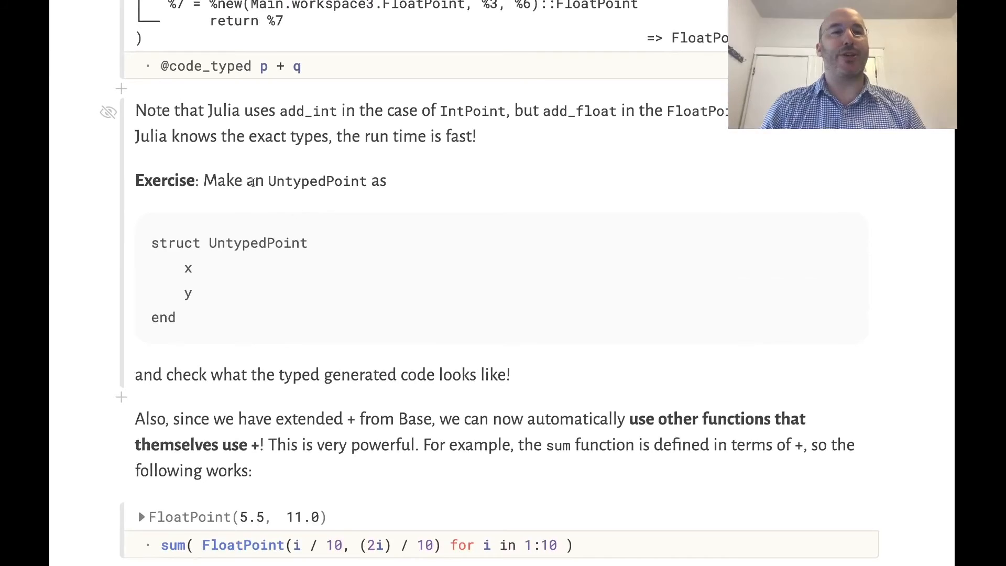